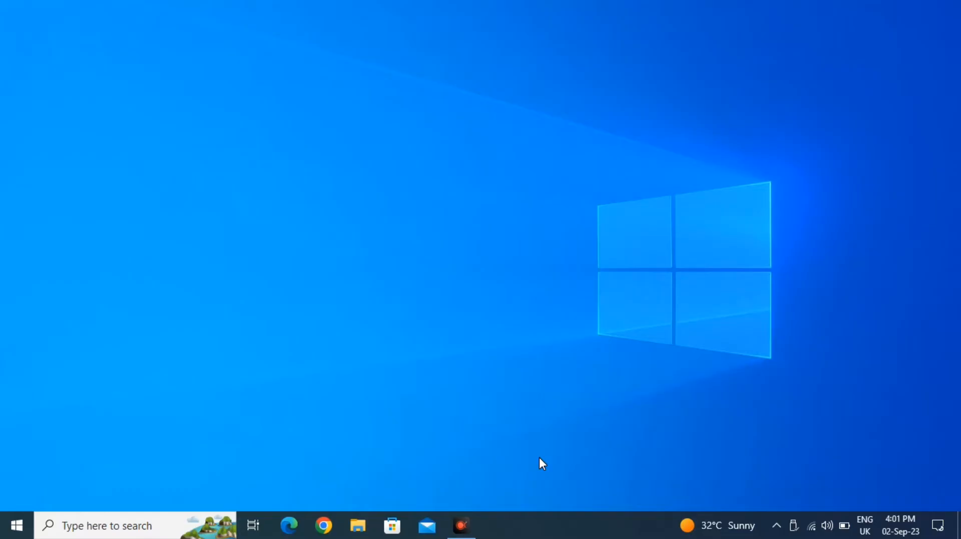
Check the current Windows version with winver, then dismiss it before rebooting into Ubuntu.
left_click(16, 525)
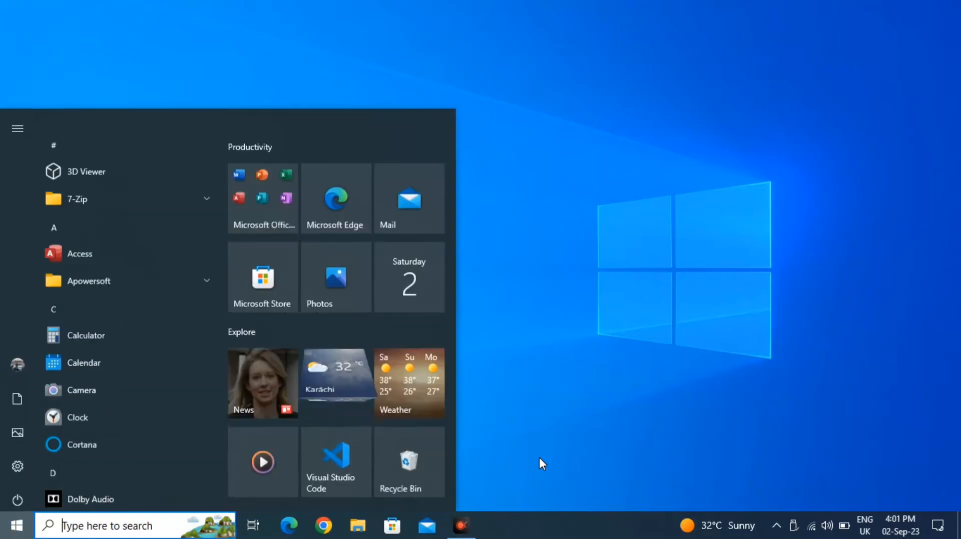
type("winver")
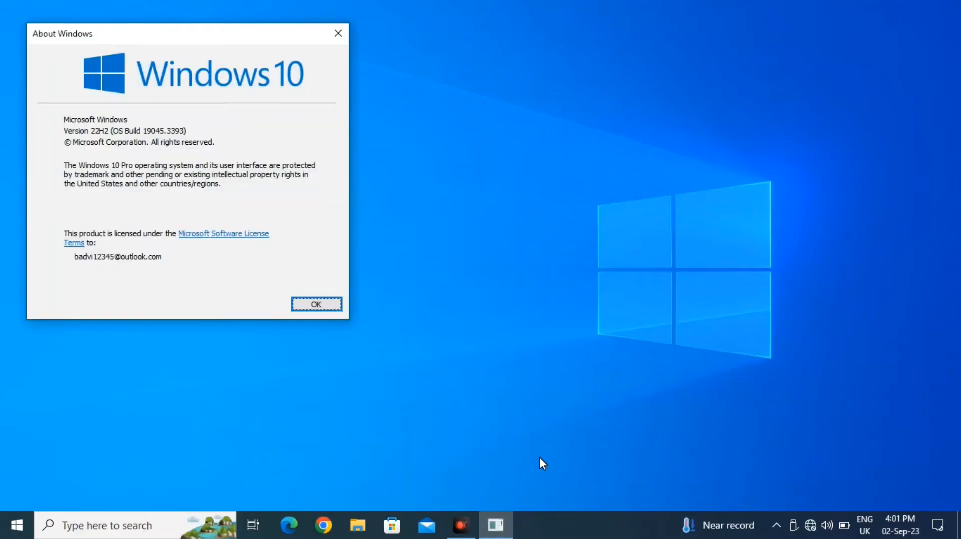
mouse_move(150, 153)
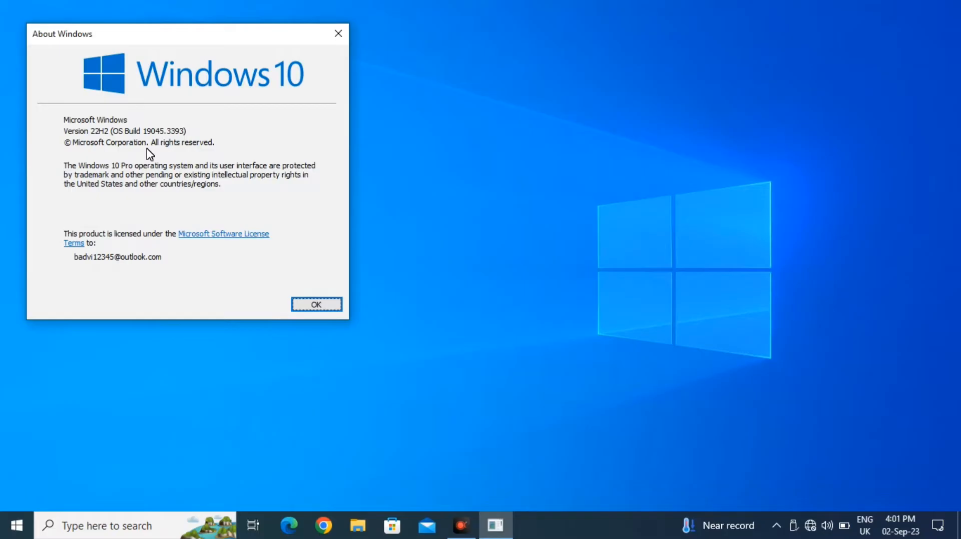
mouse_move(206, 137)
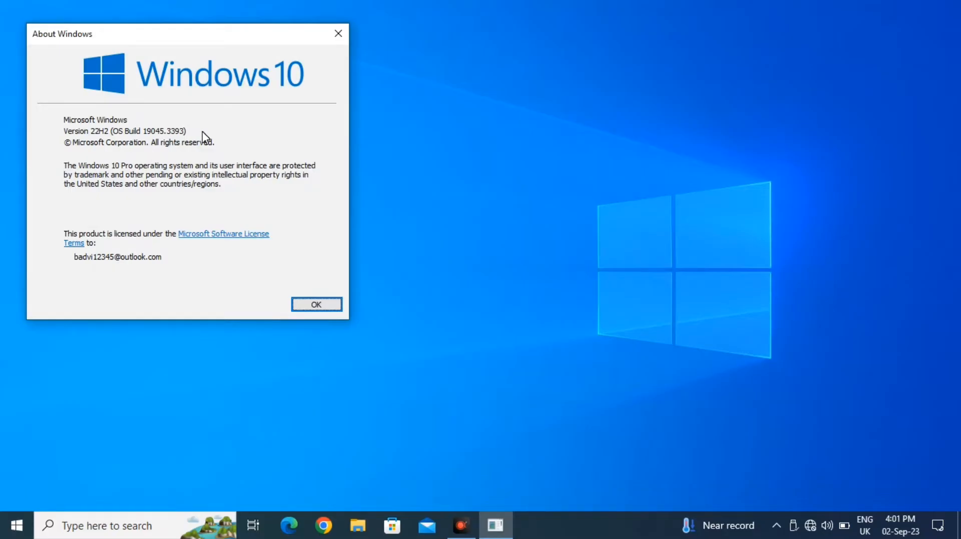
left_click(316, 304)
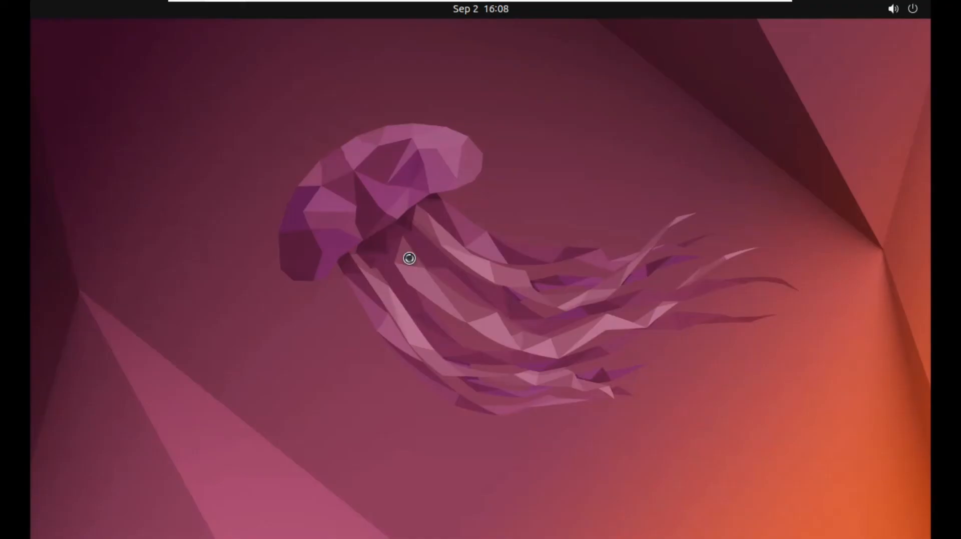
mouse_move(406, 259)
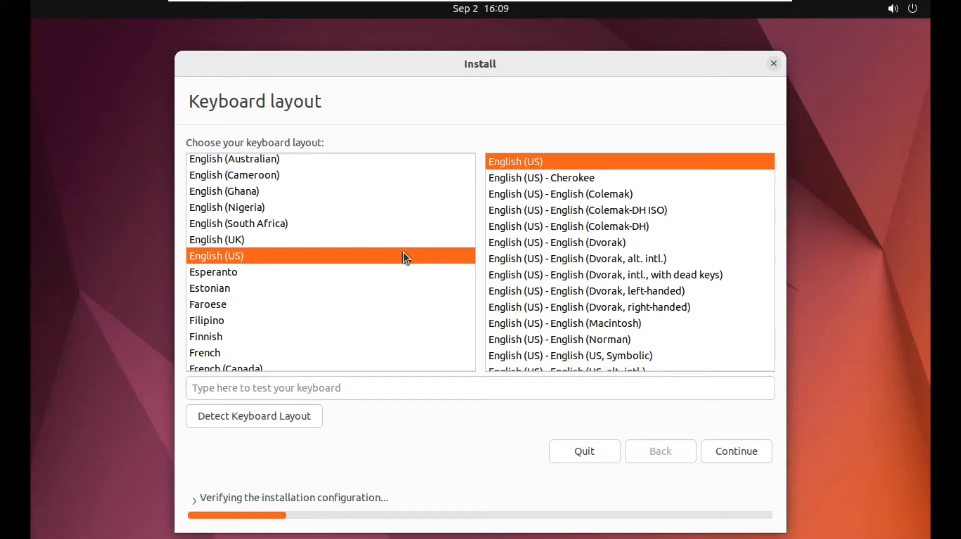
mouse_move(246, 234)
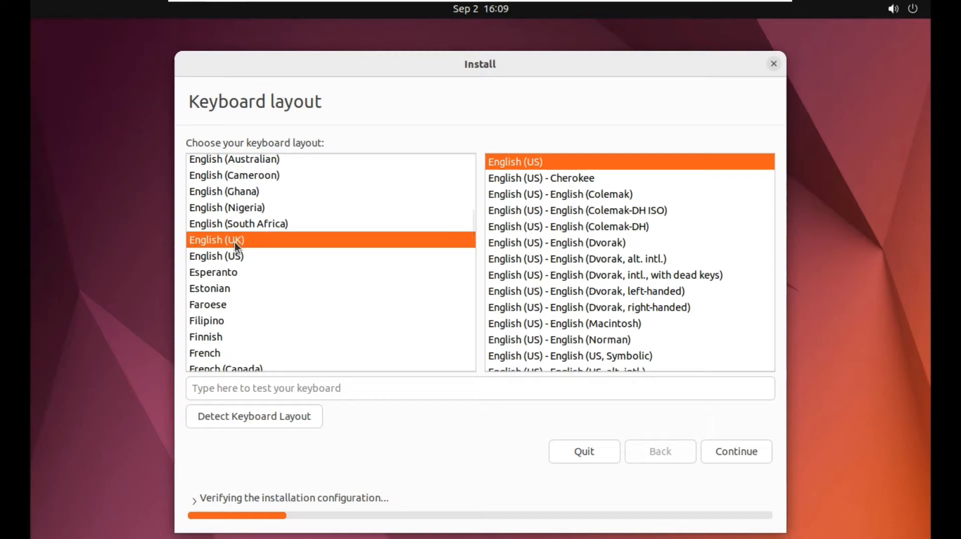
Choose English (UK) as both keyboard layout and variant, and continue.
left_click(216, 240)
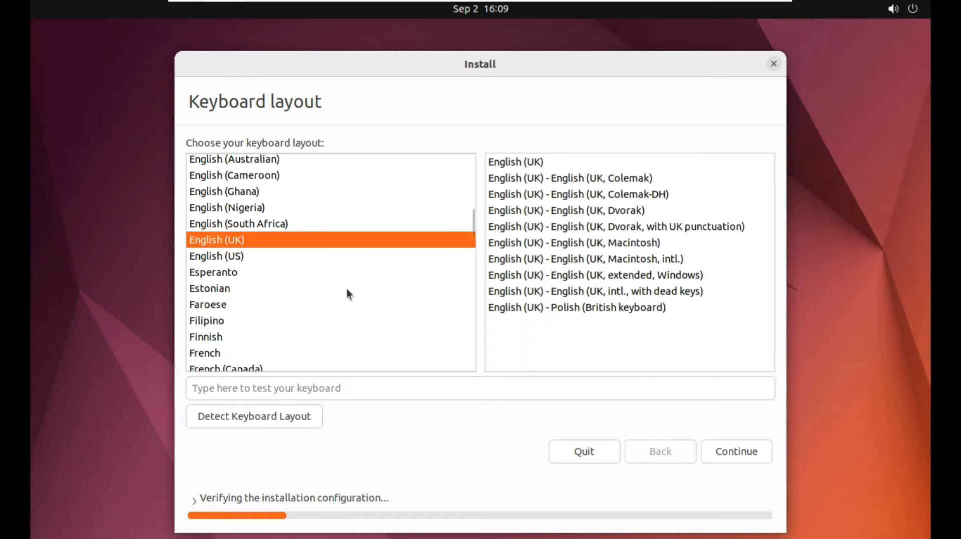
mouse_move(526, 142)
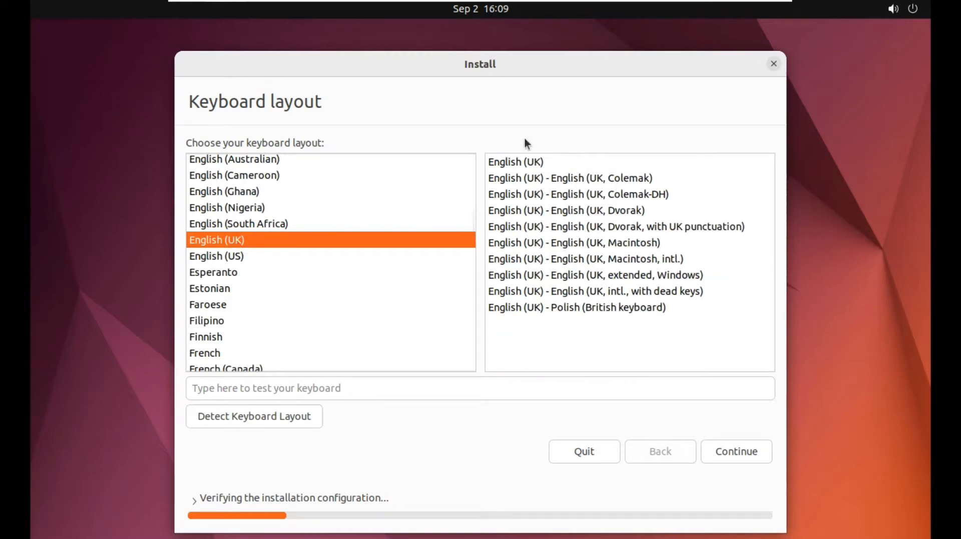
left_click(515, 161)
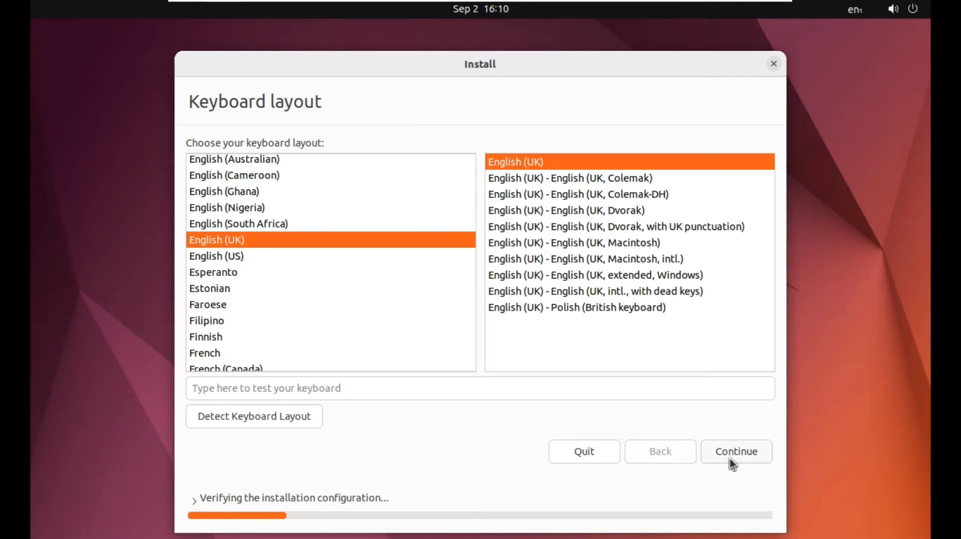
left_click(734, 452)
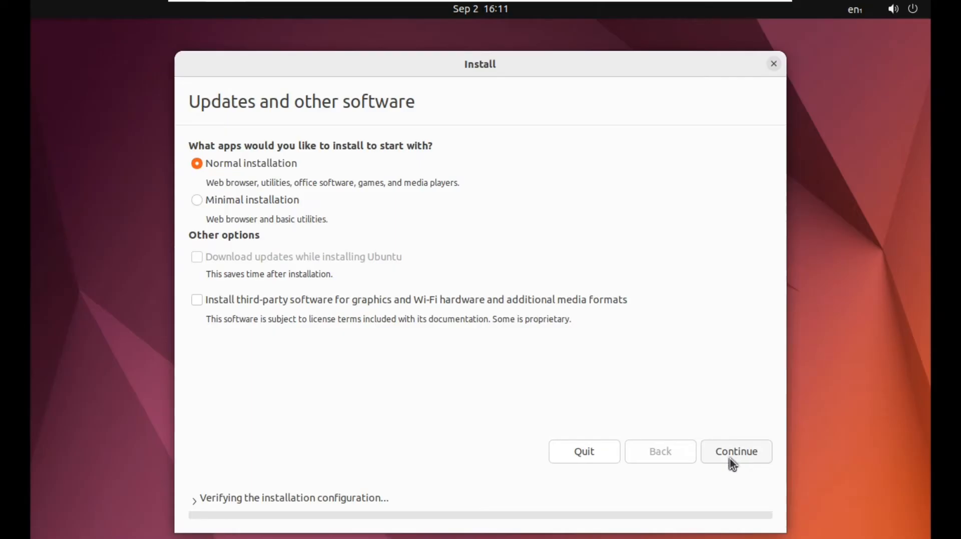
mouse_move(594, 376)
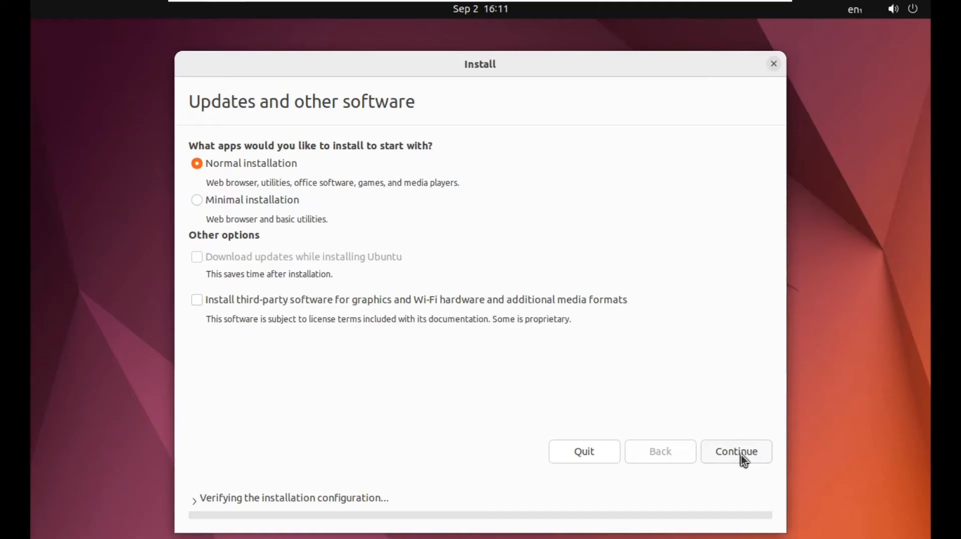
Accept Normal installation on the updates and other software page.
left_click(735, 452)
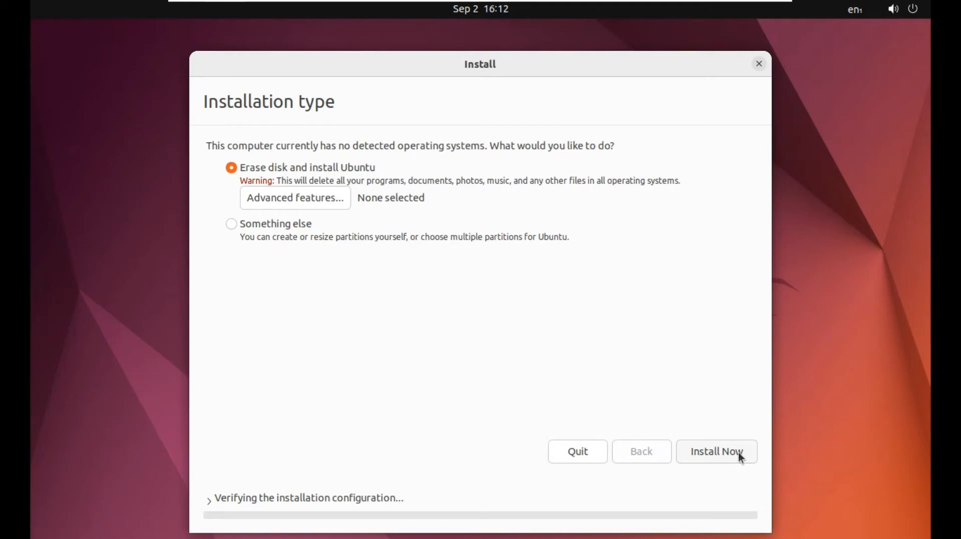
mouse_move(743, 460)
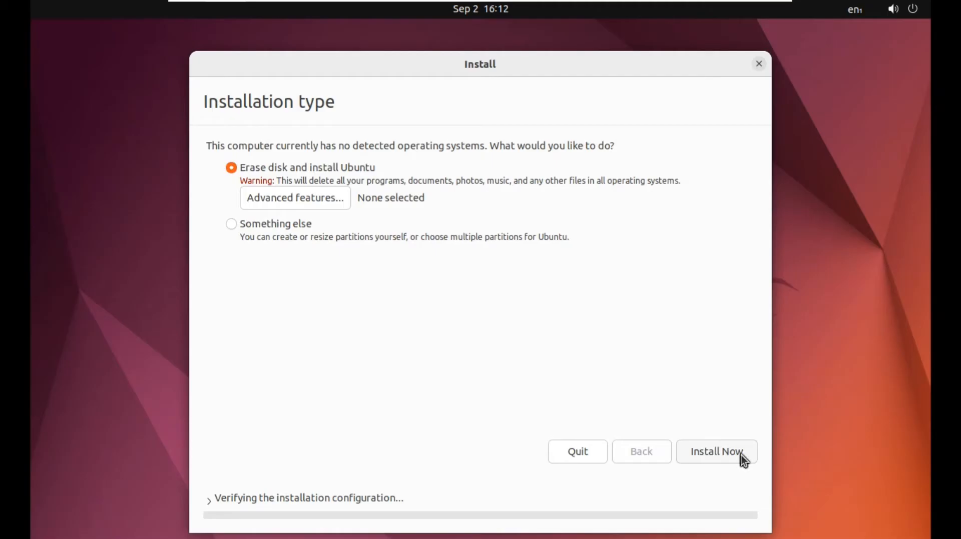
mouse_move(265, 164)
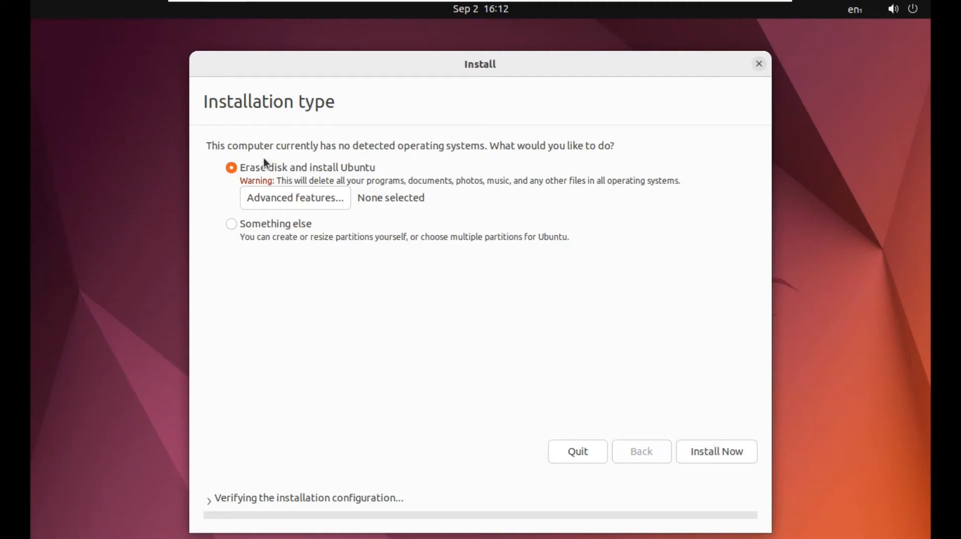
mouse_move(280, 232)
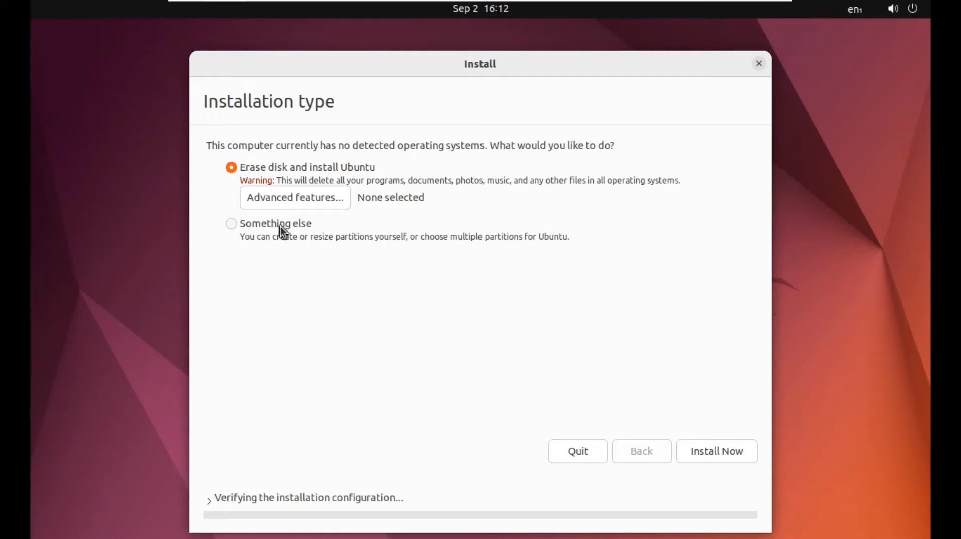
mouse_move(603, 410)
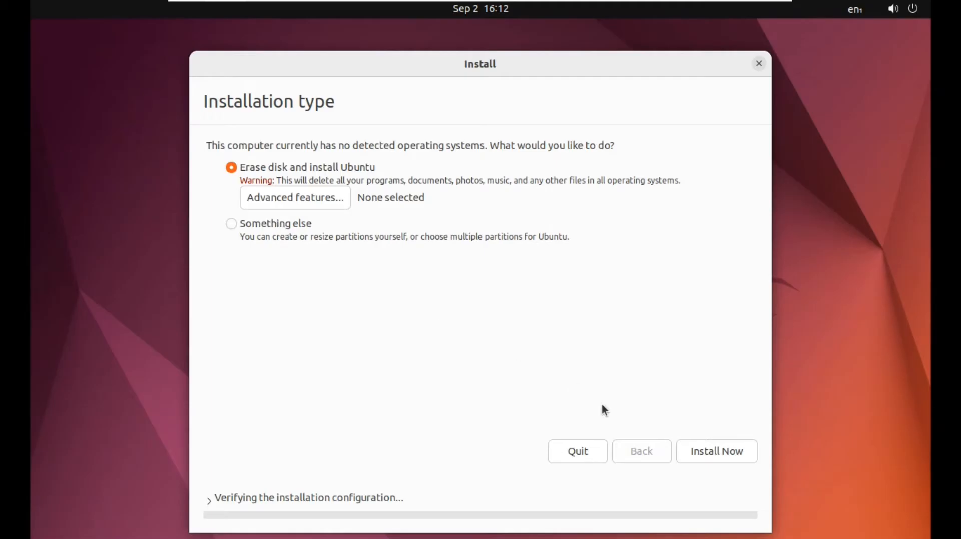
Start 'Erase disk and install Ubuntu' and confirm writing the partition changes to disk.
left_click(715, 452)
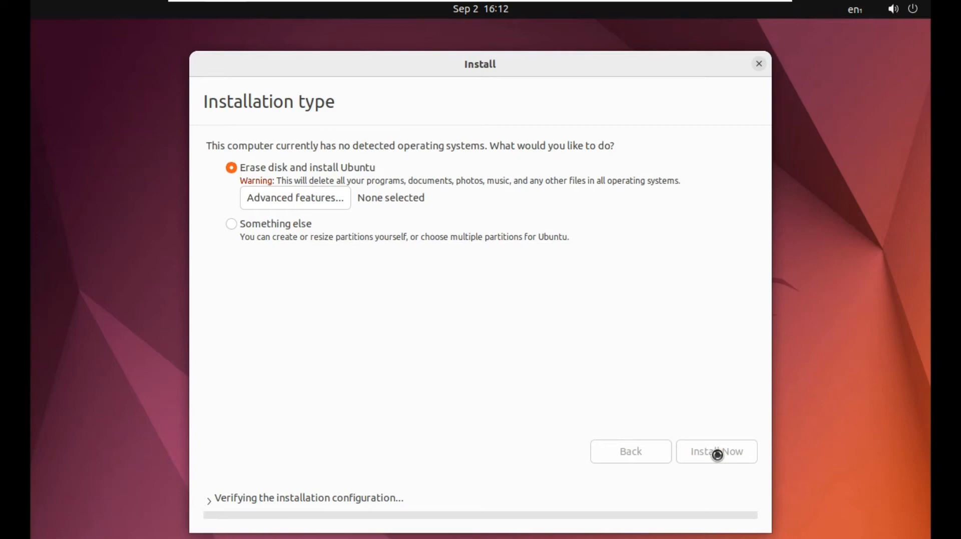
left_click(716, 451)
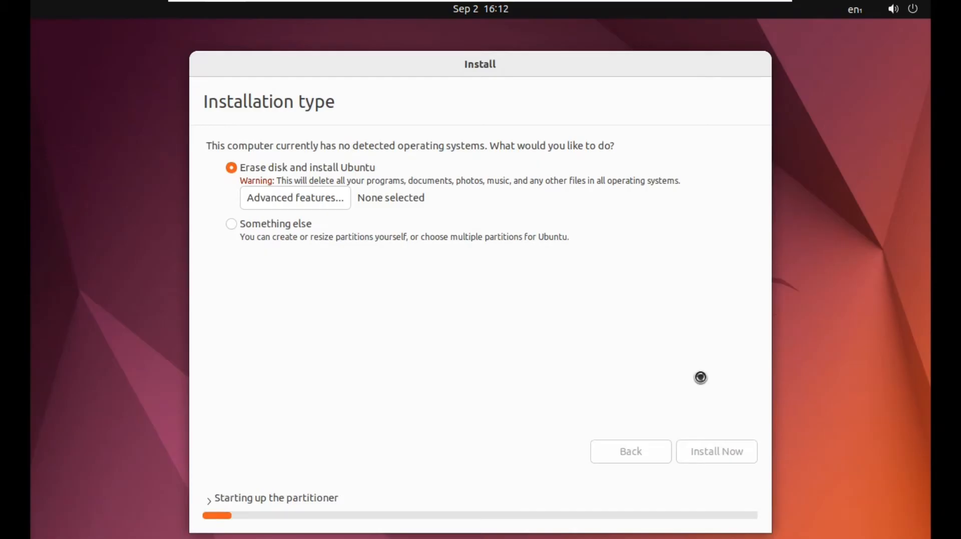
left_click(715, 451)
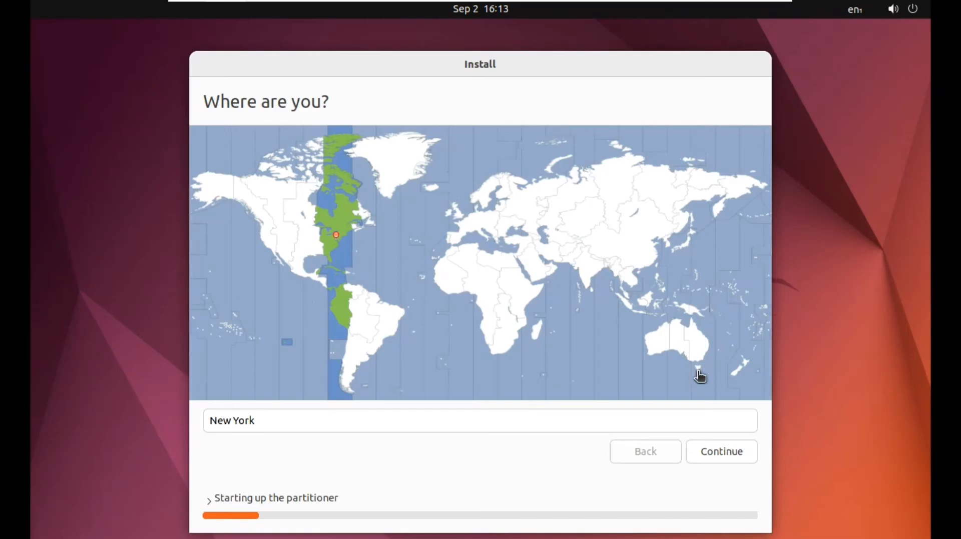
mouse_move(575, 268)
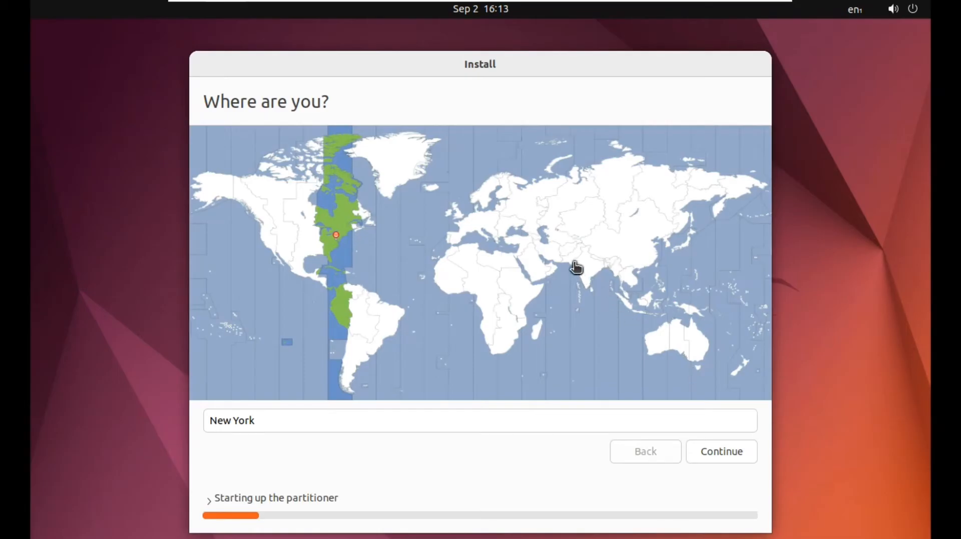
Confirm Karachi as the location and time zone on the 'Where are you?' page.
left_click(567, 256)
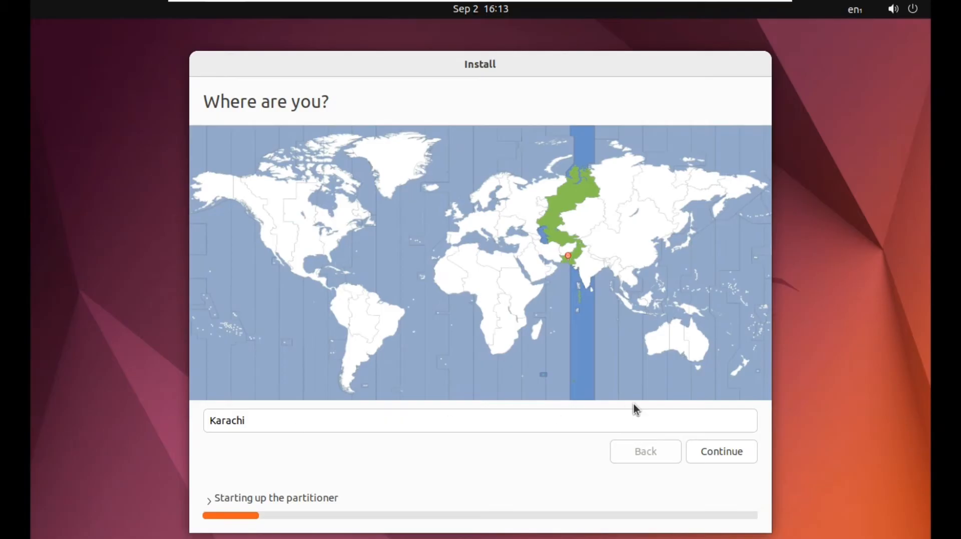
left_click(720, 452)
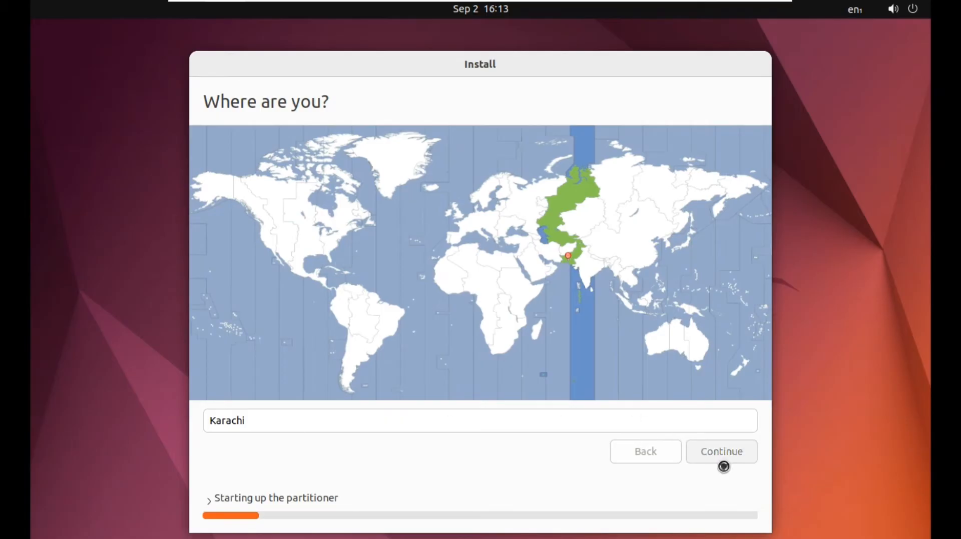
mouse_move(473, 374)
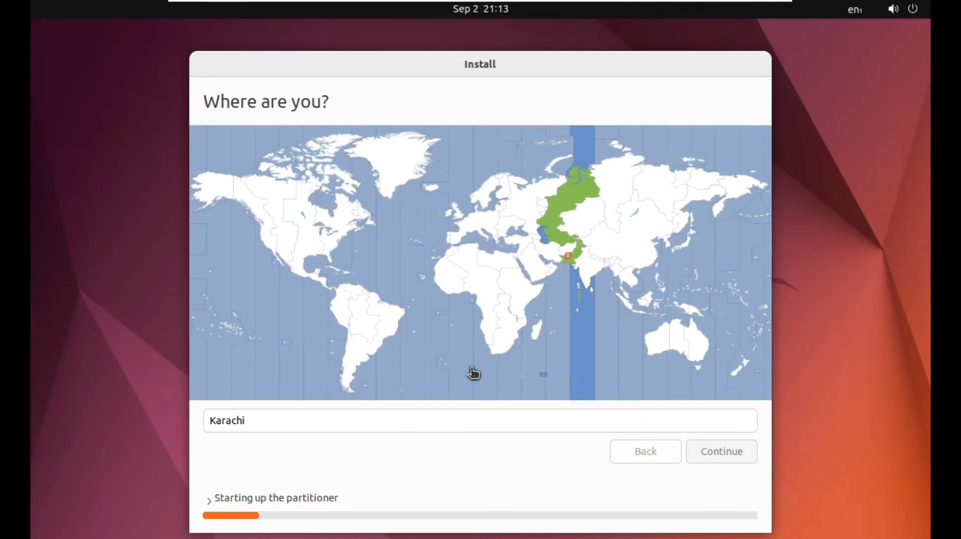
left_click(720, 452)
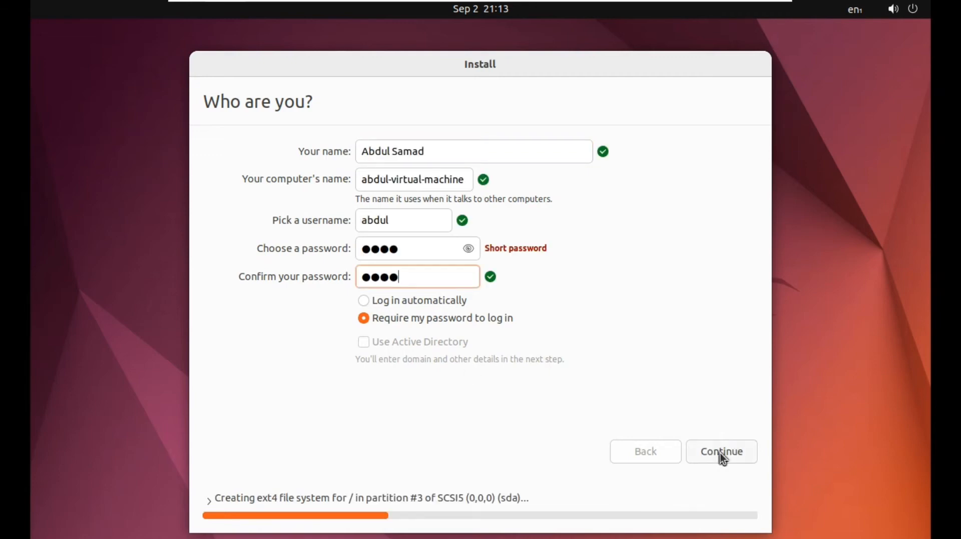
Submit the user account details with password required at login.
left_click(721, 452)
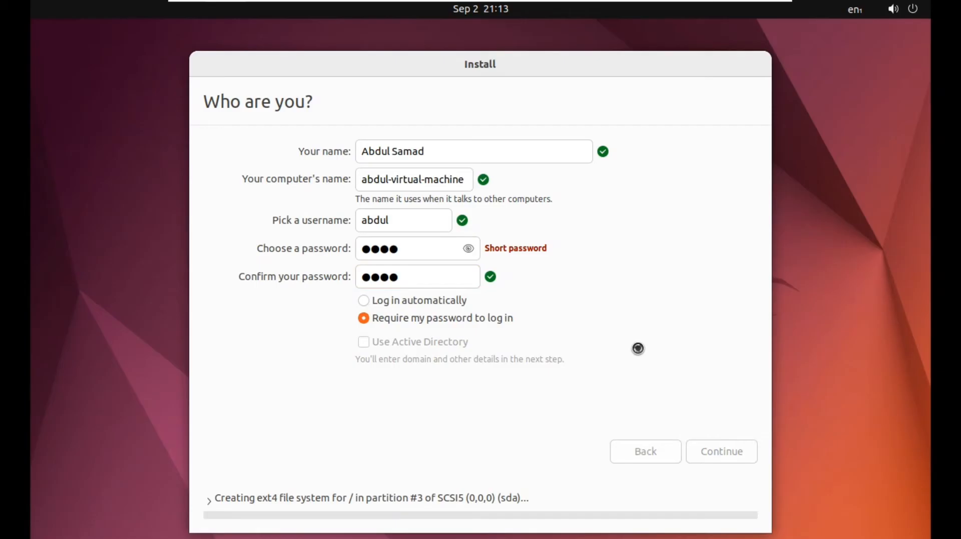
left_click(720, 452)
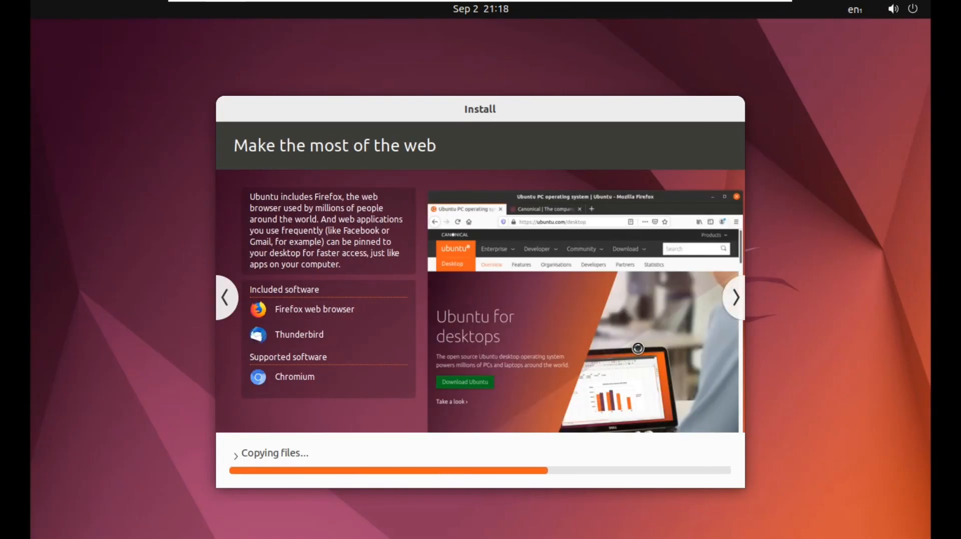
Wait through the file-copying slideshow until Installation Complete appears.
left_click(735, 297)
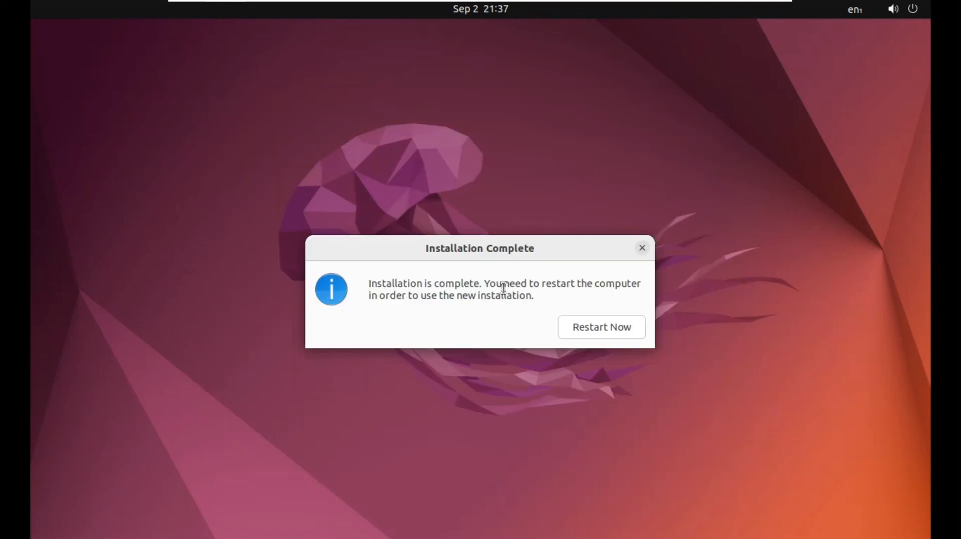
mouse_move(601, 335)
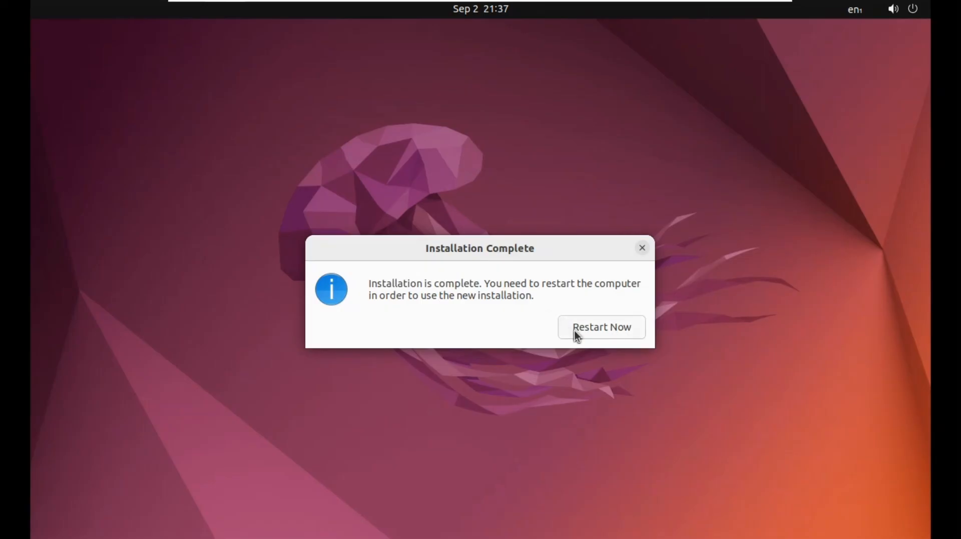
Restart now from the Installation Complete dialog and confirm the restart.
left_click(601, 327)
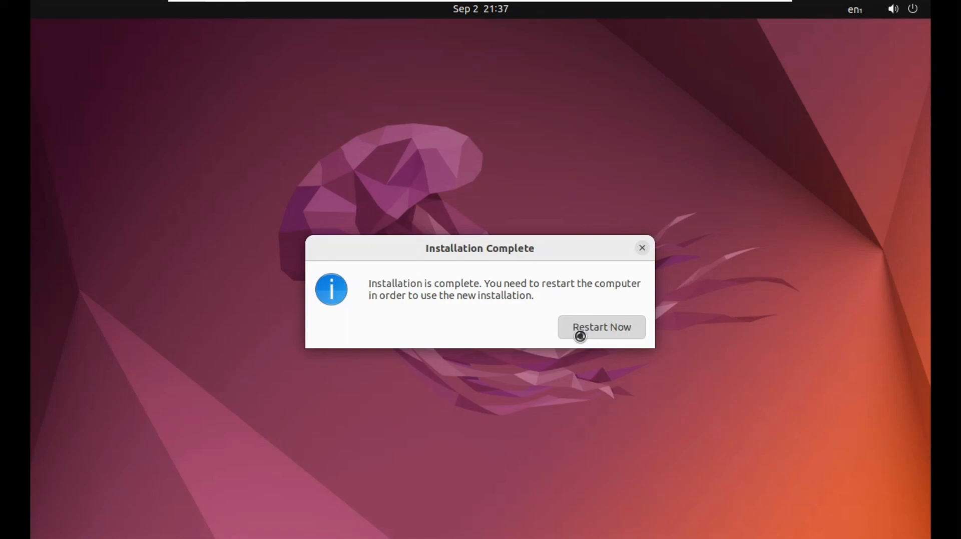
left_click(600, 327)
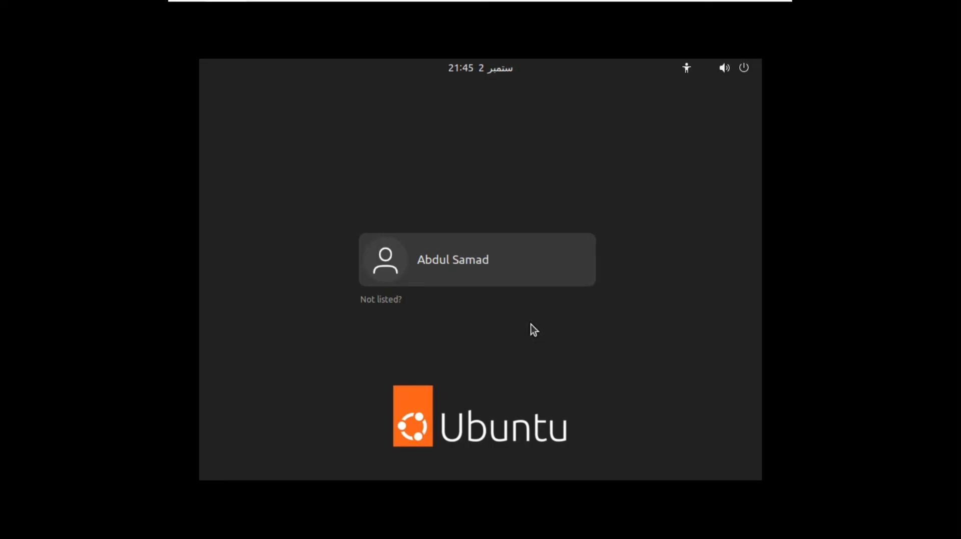
mouse_move(492, 262)
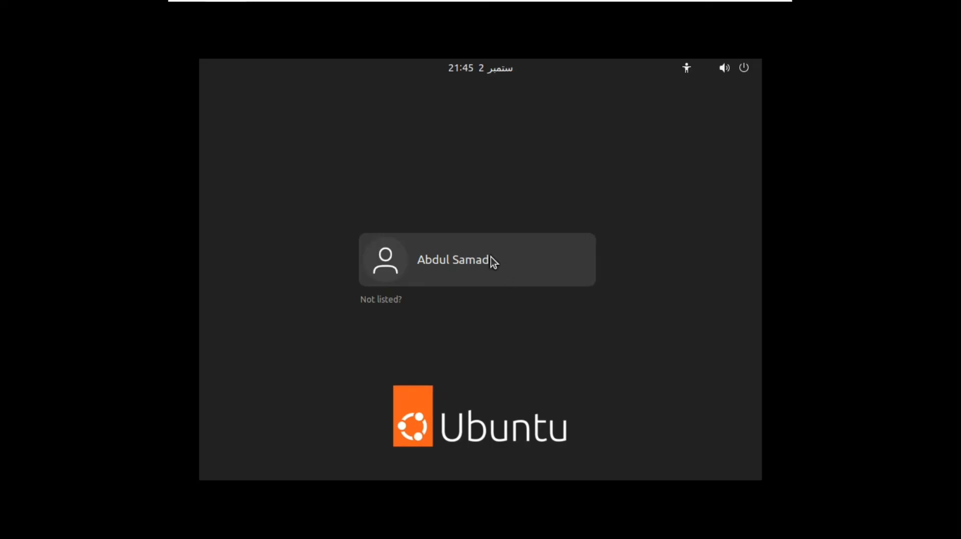
Select the new user on the login screen and sign in with its password.
left_click(477, 259)
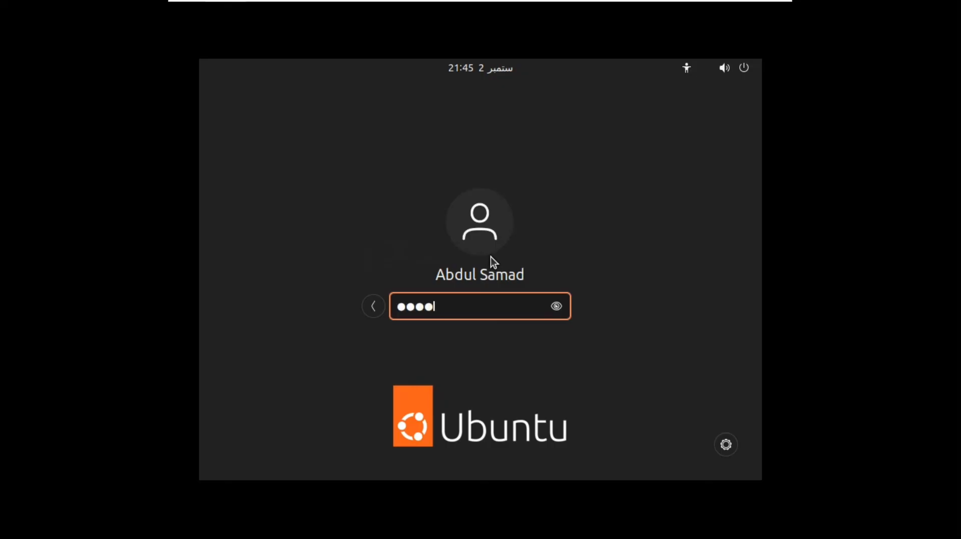
key("Return")
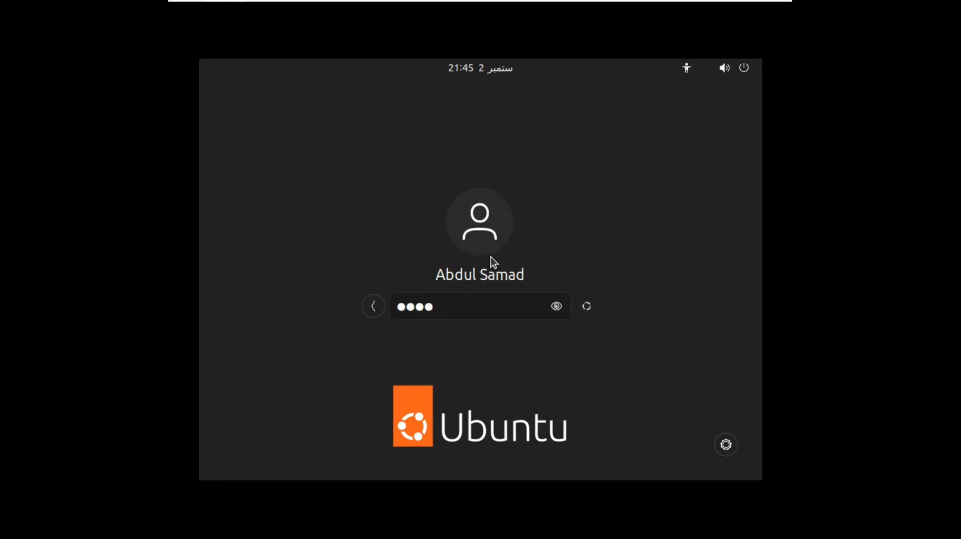
key("Return")
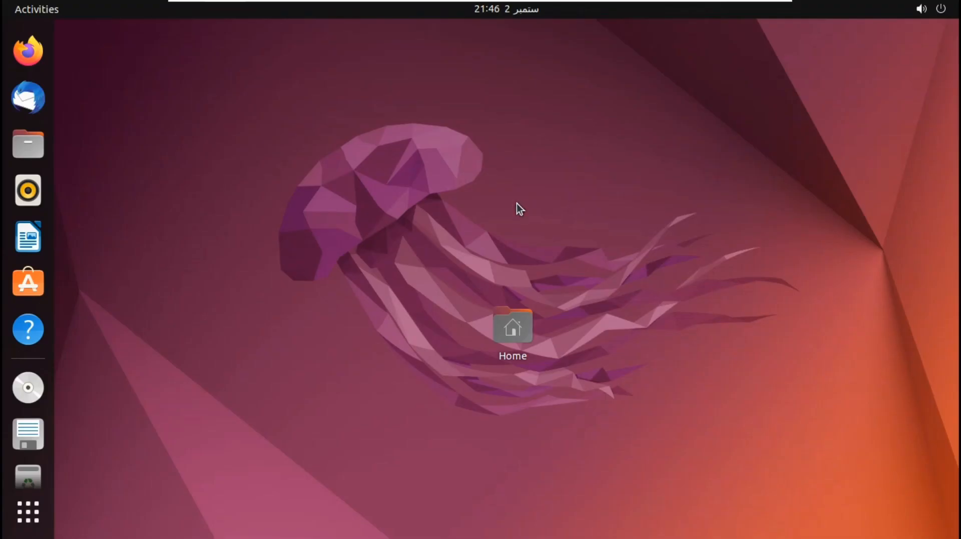
left_click(36, 9)
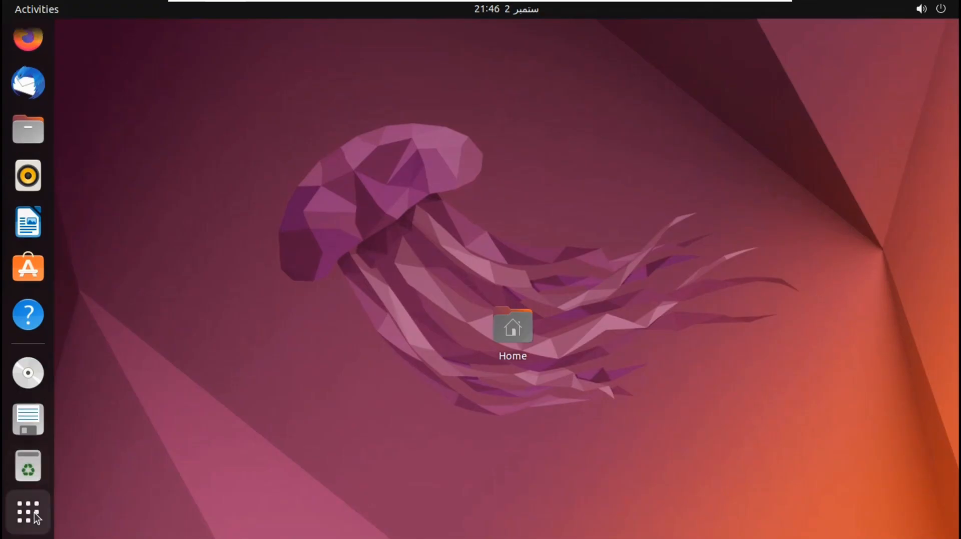
left_click(27, 512)
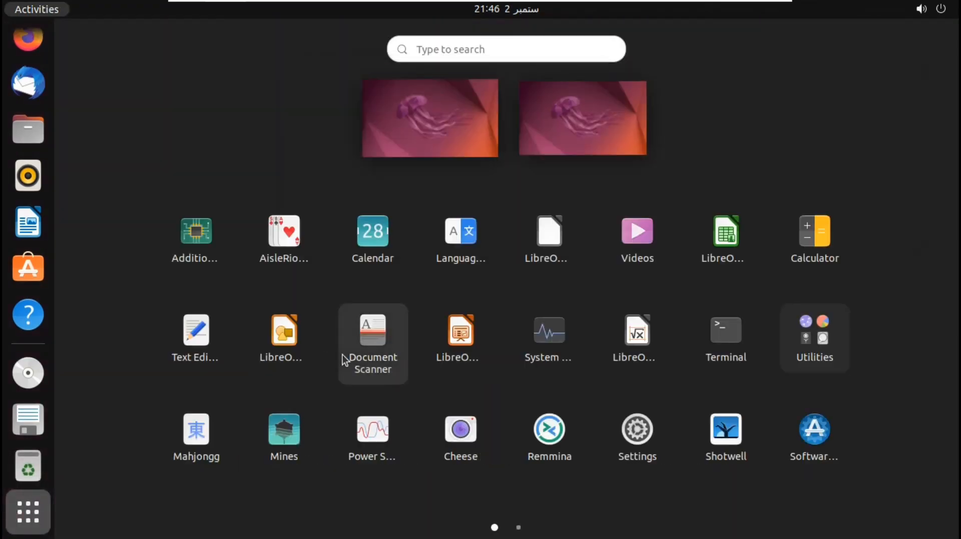
mouse_move(465, 134)
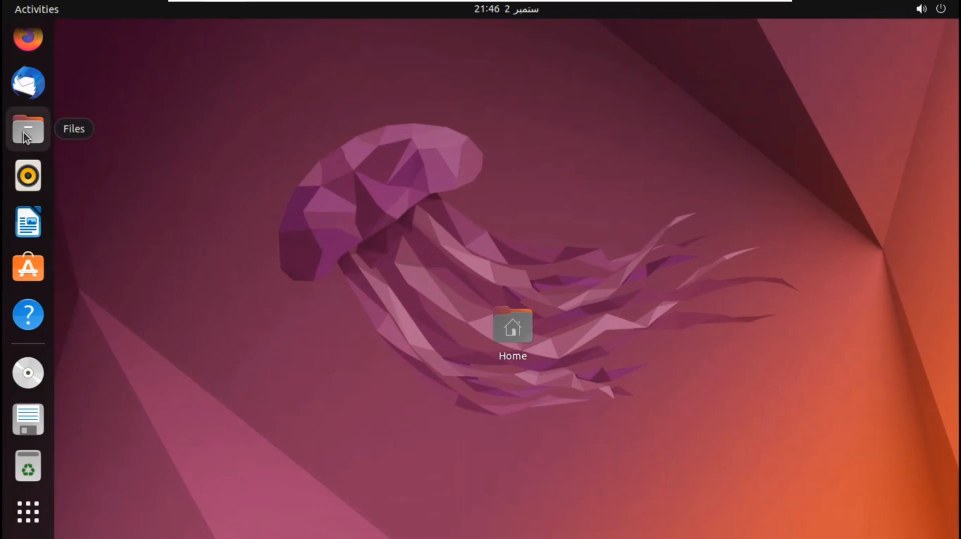
left_click(28, 129)
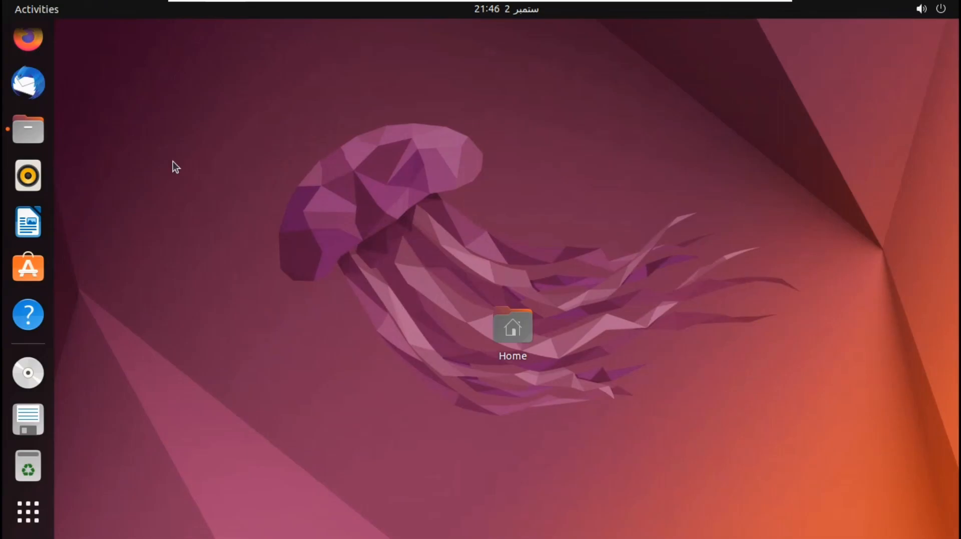
double_click(512, 325)
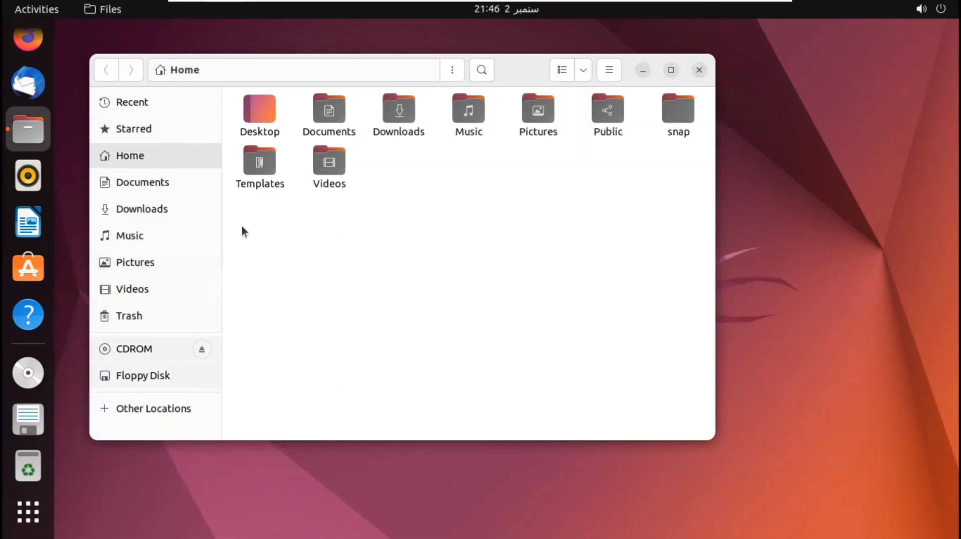
mouse_move(696, 72)
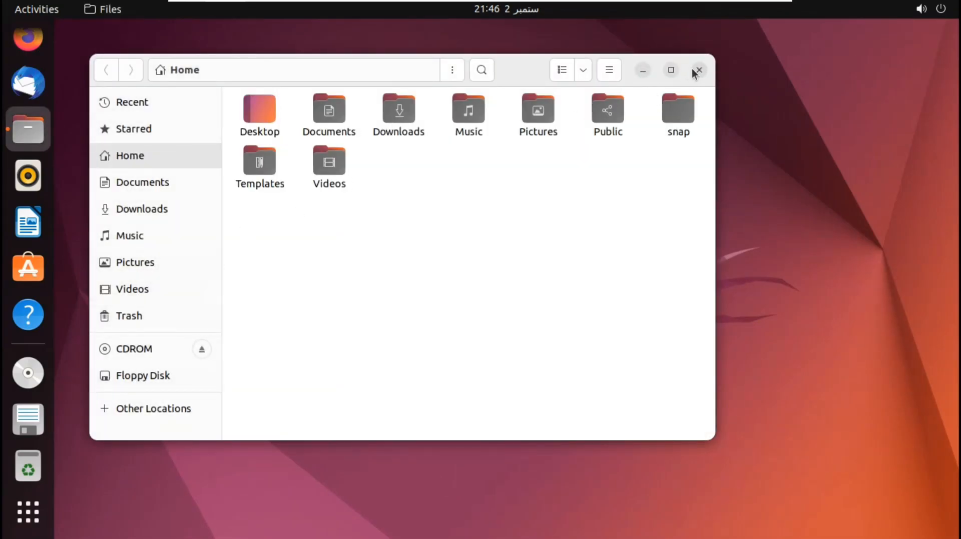
left_click(698, 70)
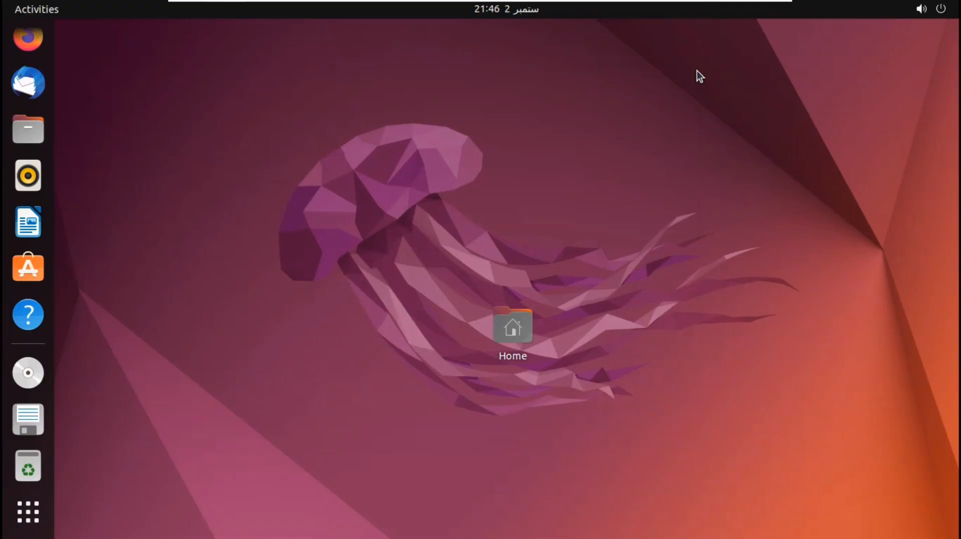